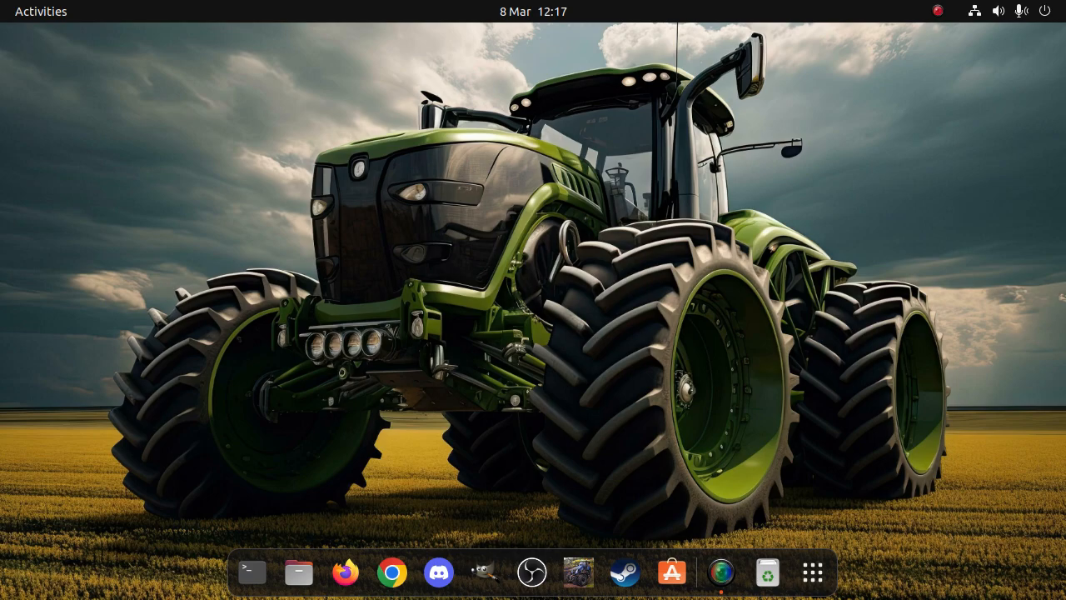
Step: Run neofetch in a terminal to show the system summary
{"action": "left_click", "coordinate": [249, 571]}
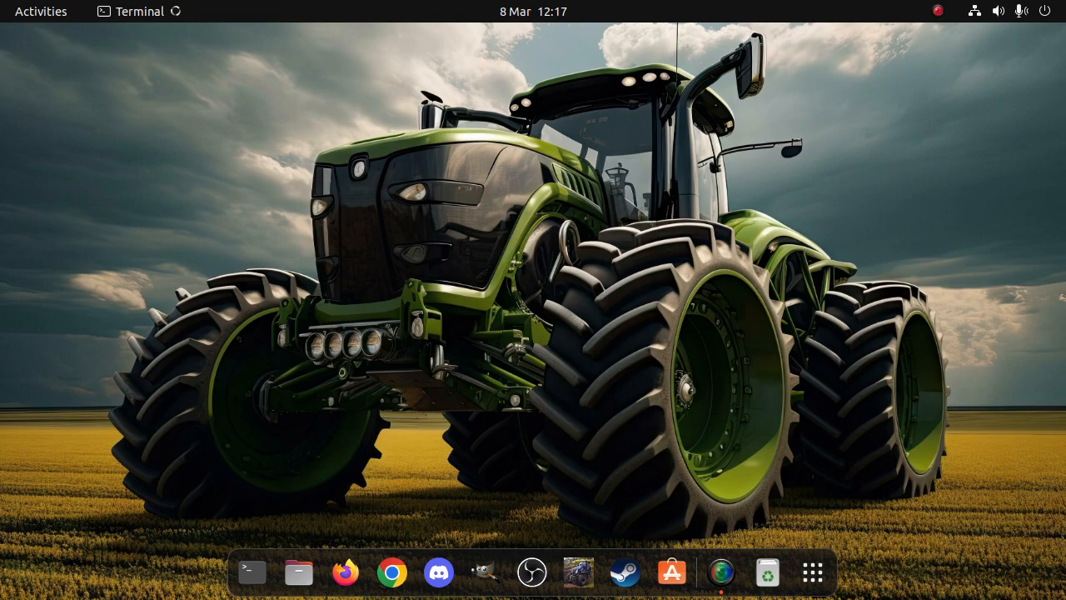
{"action": "left_click", "coordinate": [250, 571]}
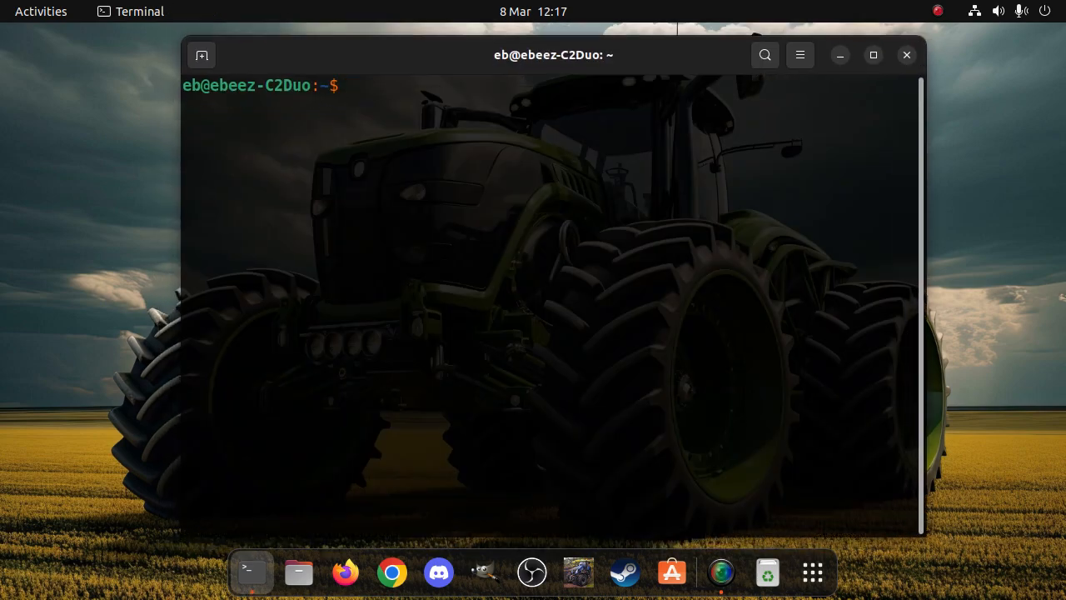
{"action": "type", "text": "nre"}
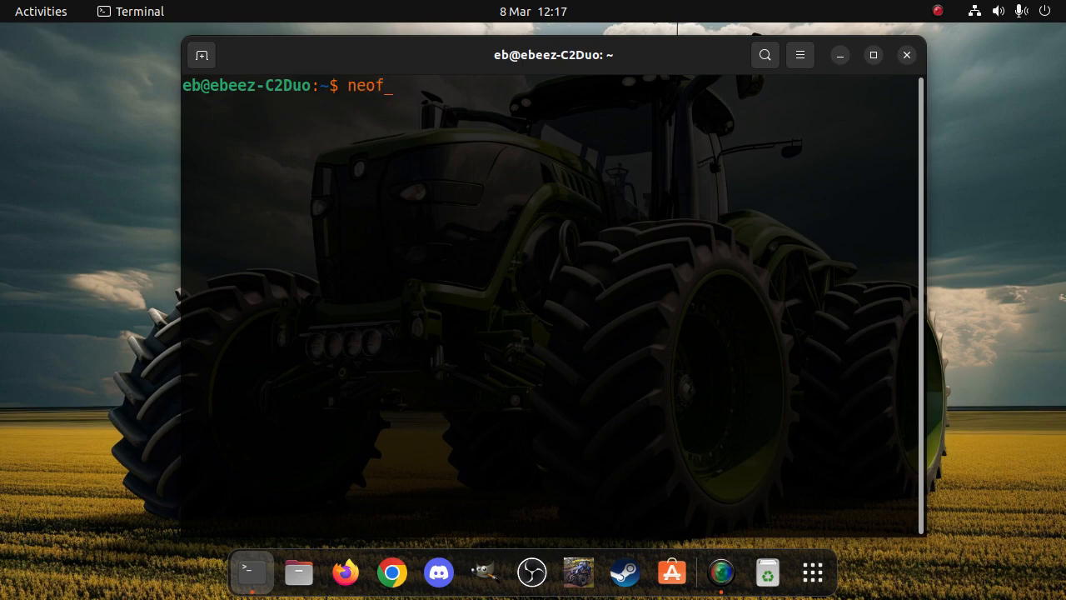
{"action": "type", "text": "etch"}
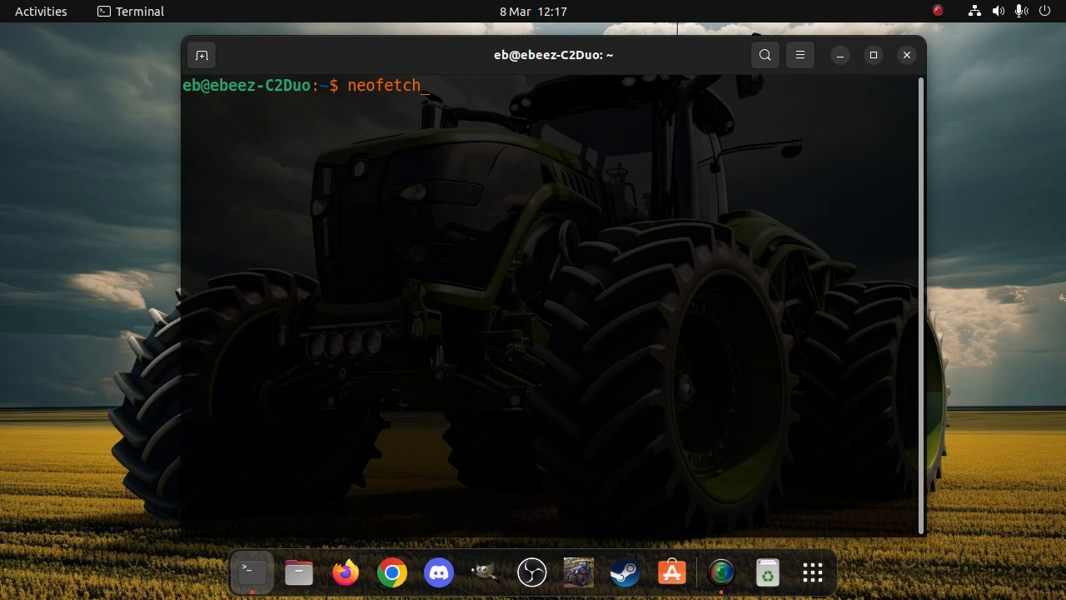
{"action": "key", "text": "Return"}
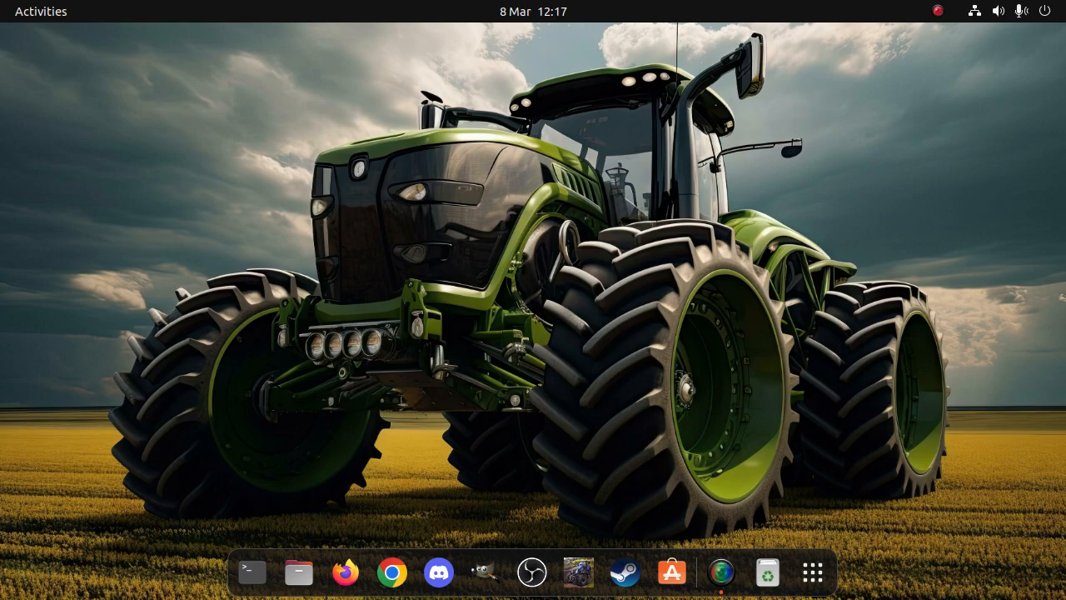
Step: Launch Firefox from the dock and focus the address bar on the new tab
{"action": "left_click", "coordinate": [343, 572]}
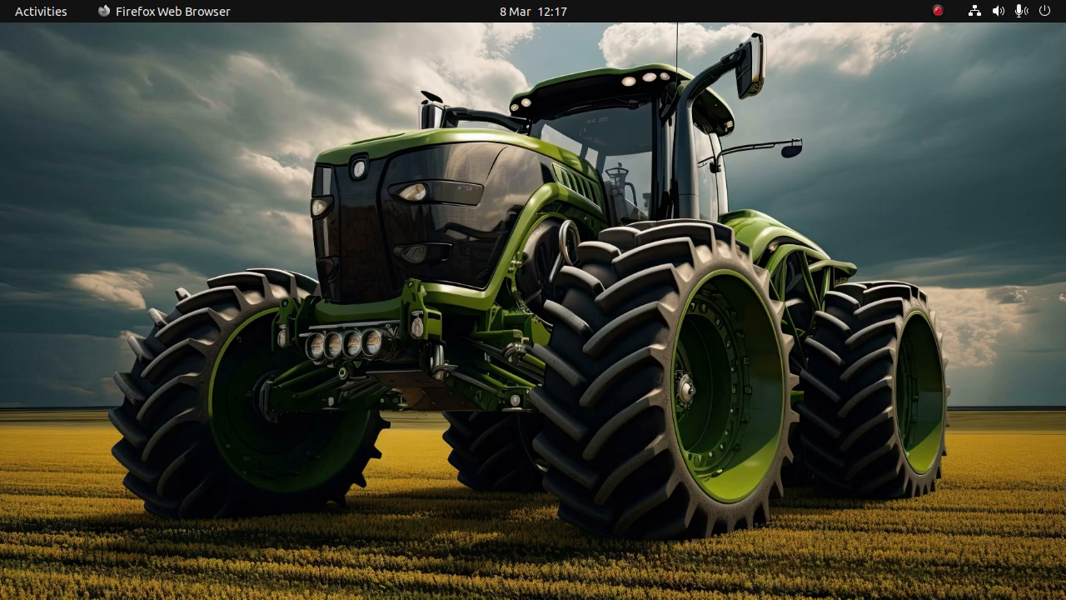
{"action": "left_click", "coordinate": [163, 10]}
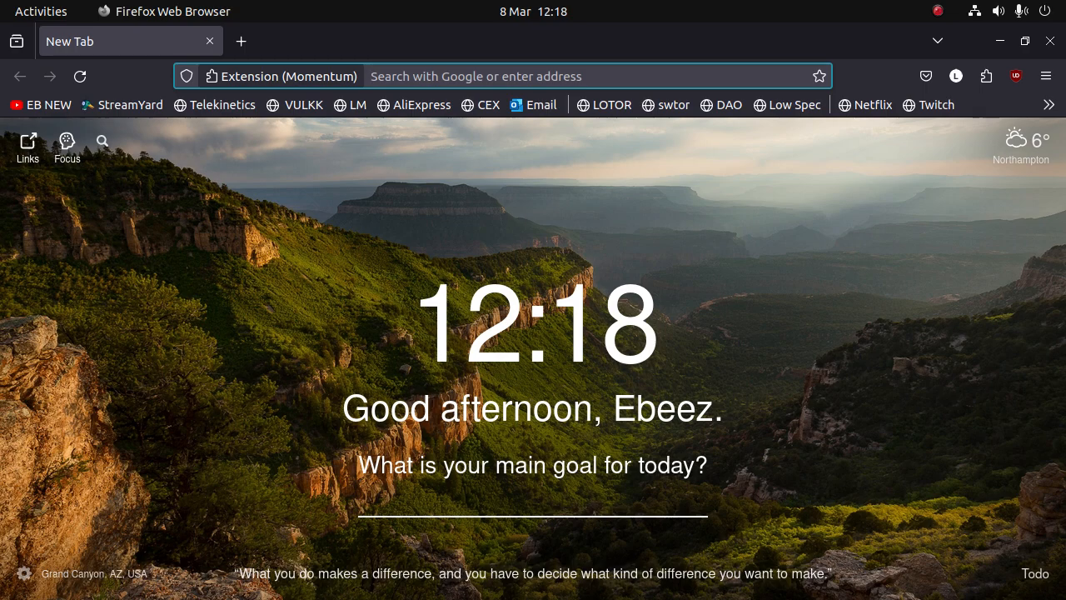
Step: Load ubuntu.com, scroll through its sections and bring up the Products menu
{"action": "type", "text": "ubuntu.com/"}
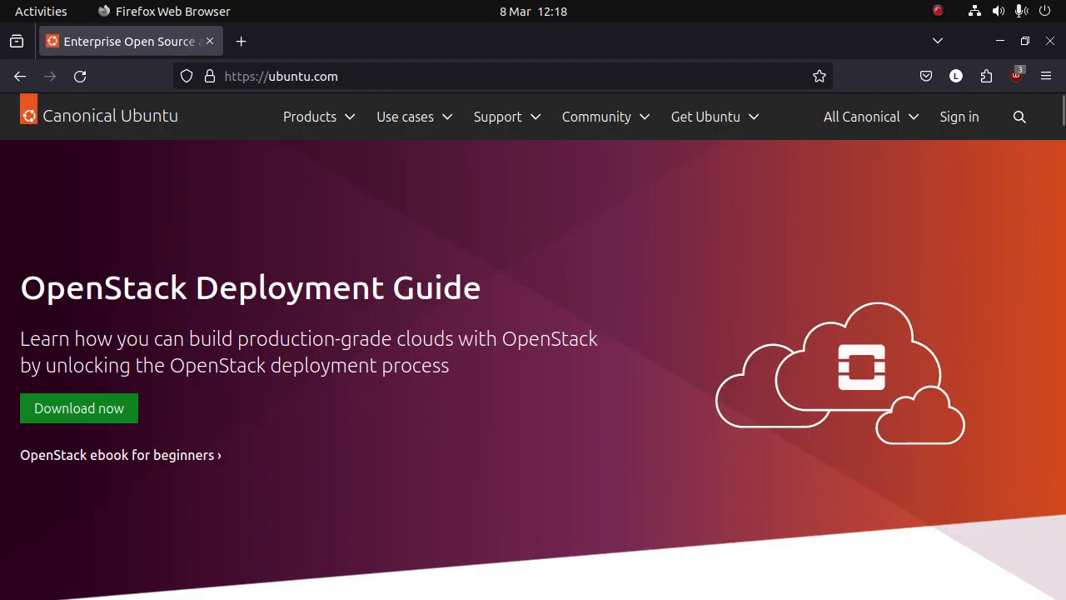
{"action": "scroll", "scroll_direction": "down", "scroll_amount": 3}
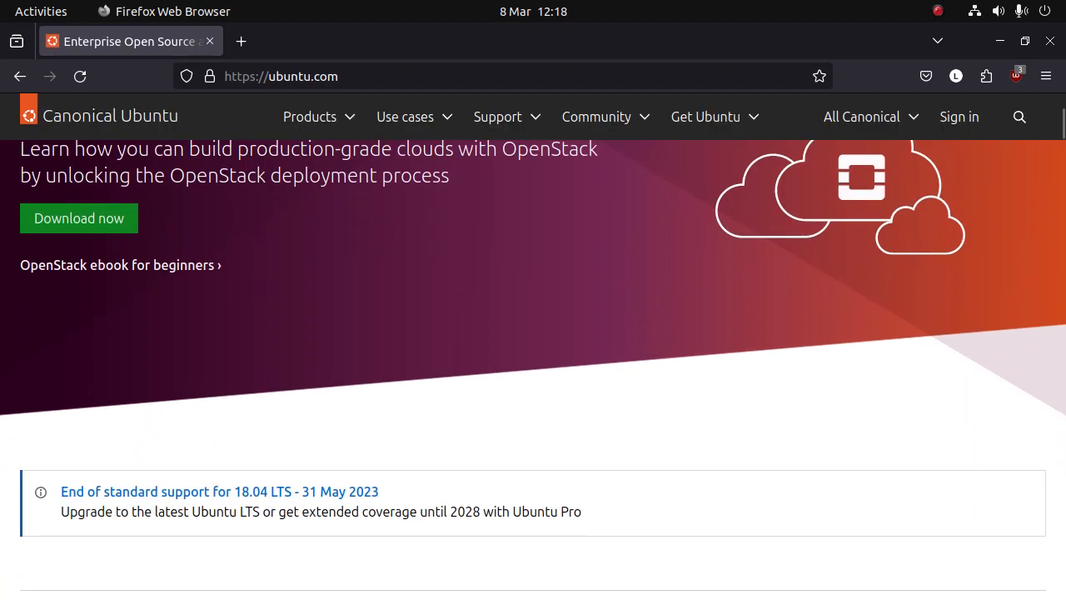
{"action": "scroll", "scroll_direction": "down", "scroll_amount": 3}
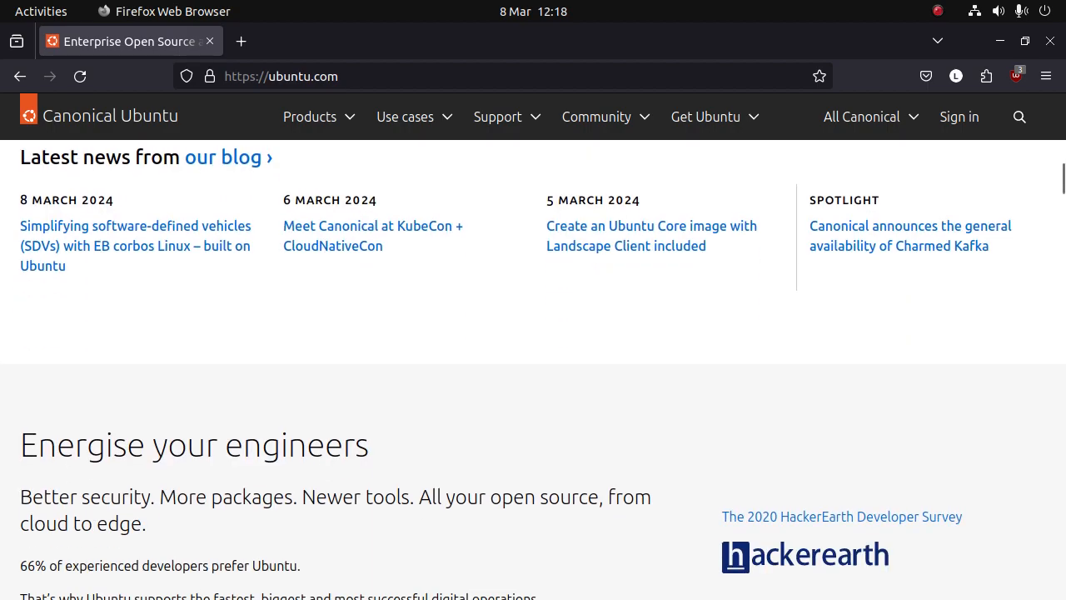
{"action": "scroll", "scroll_direction": "down", "scroll_amount": 3}
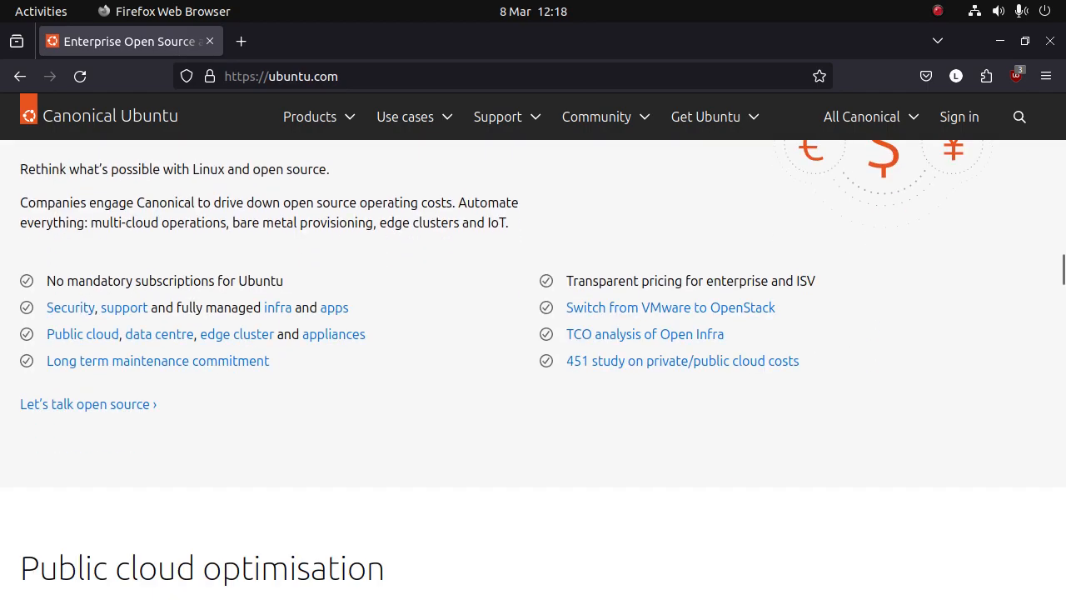
{"action": "scroll", "scroll_direction": "down", "scroll_amount": 3}
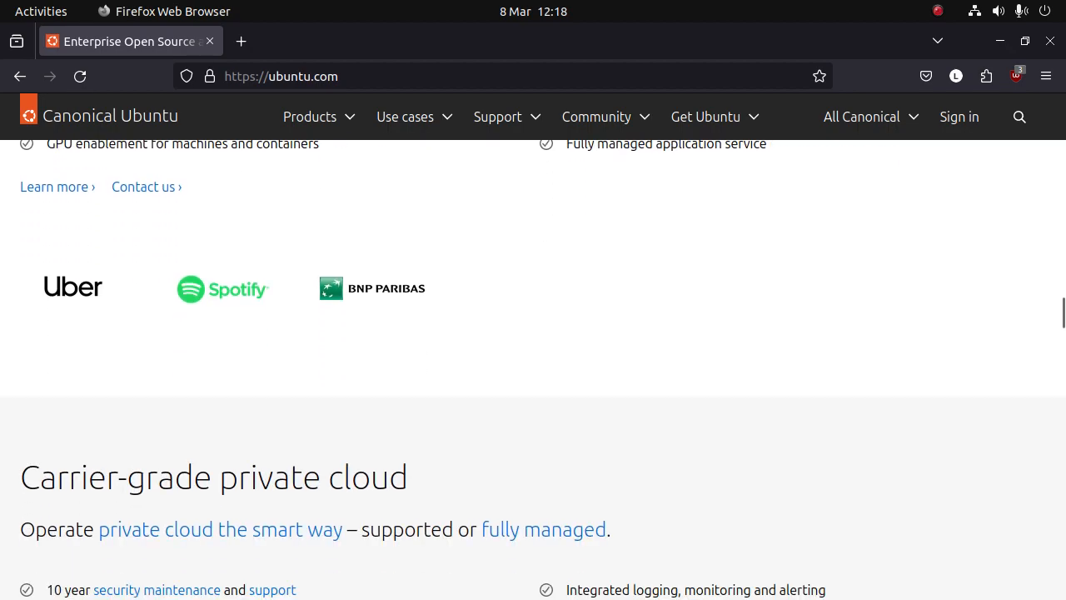
{"action": "scroll", "scroll_direction": "down", "scroll_amount": 3}
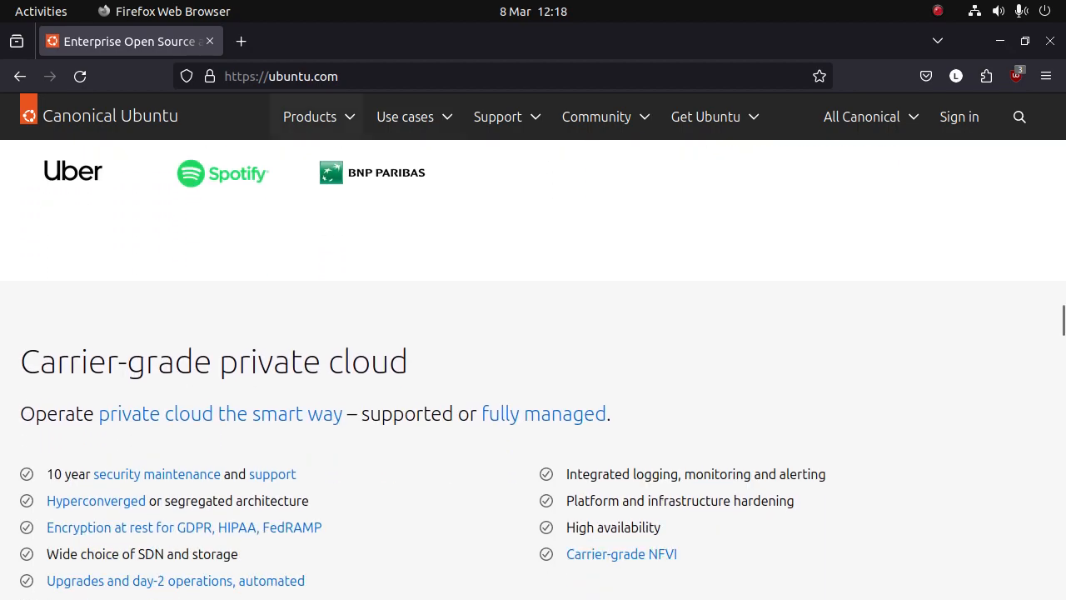
{"action": "left_click", "coordinate": [310, 116]}
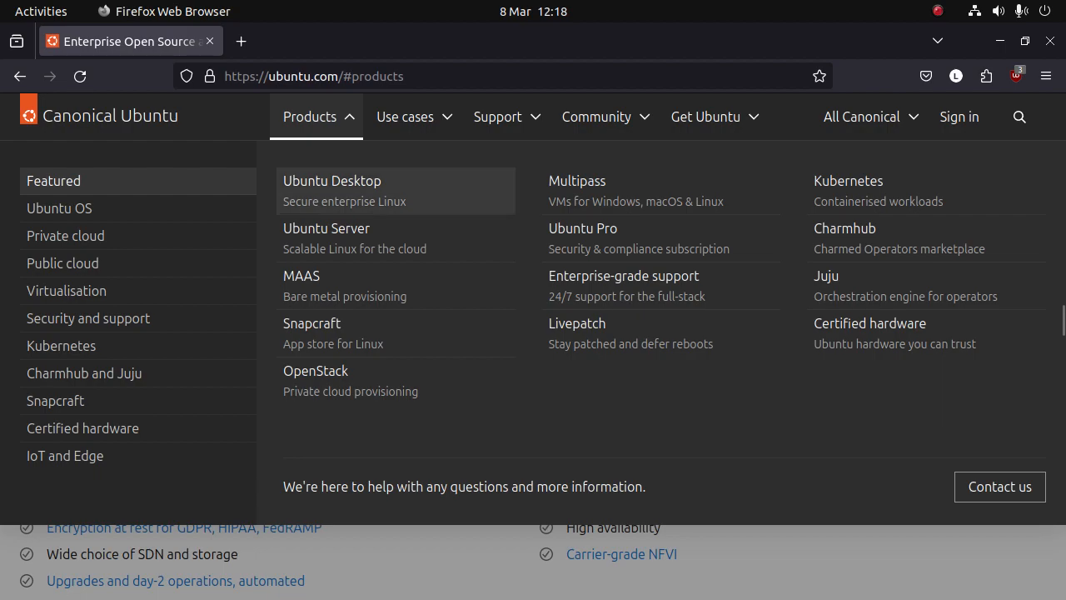
Step: View the Ubuntu Desktop product page, then launch the Files manager at Home
{"action": "left_click", "coordinate": [331, 180]}
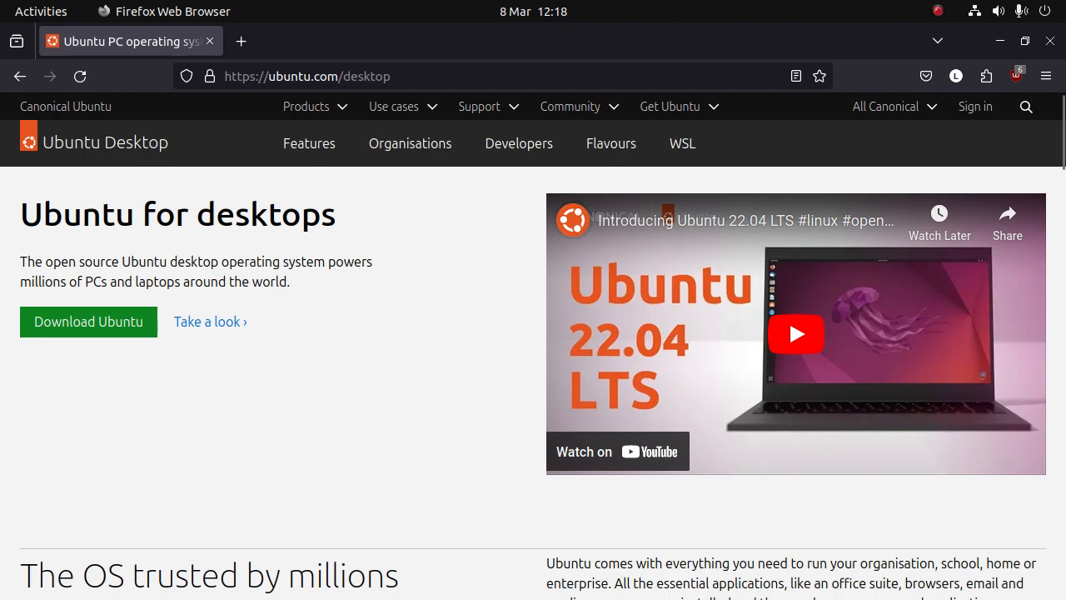
{"action": "scroll", "scroll_direction": "down", "scroll_amount": 3}
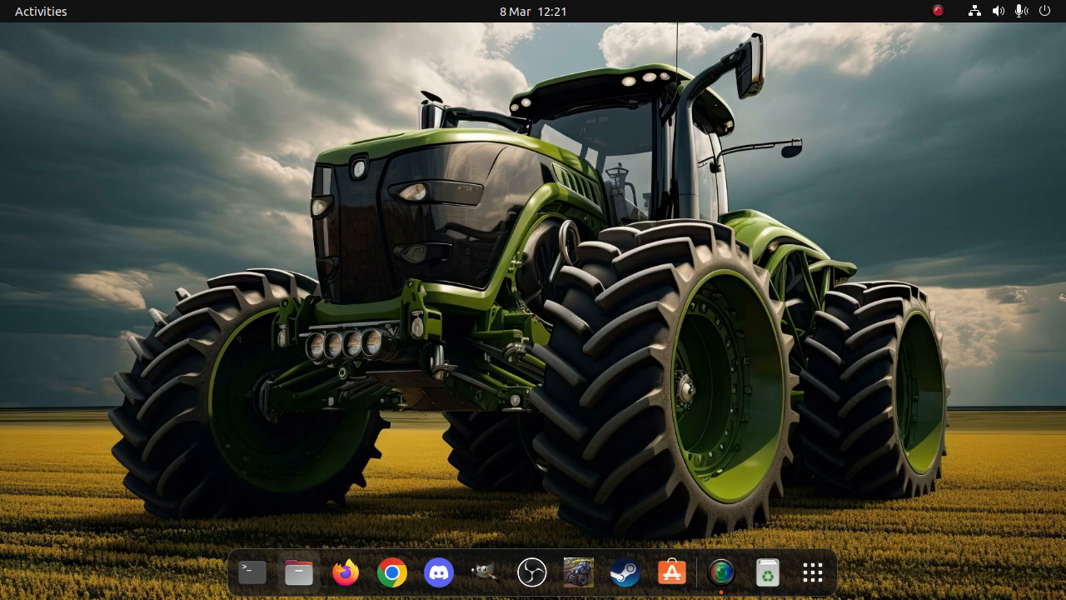
{"action": "left_click", "coordinate": [298, 573]}
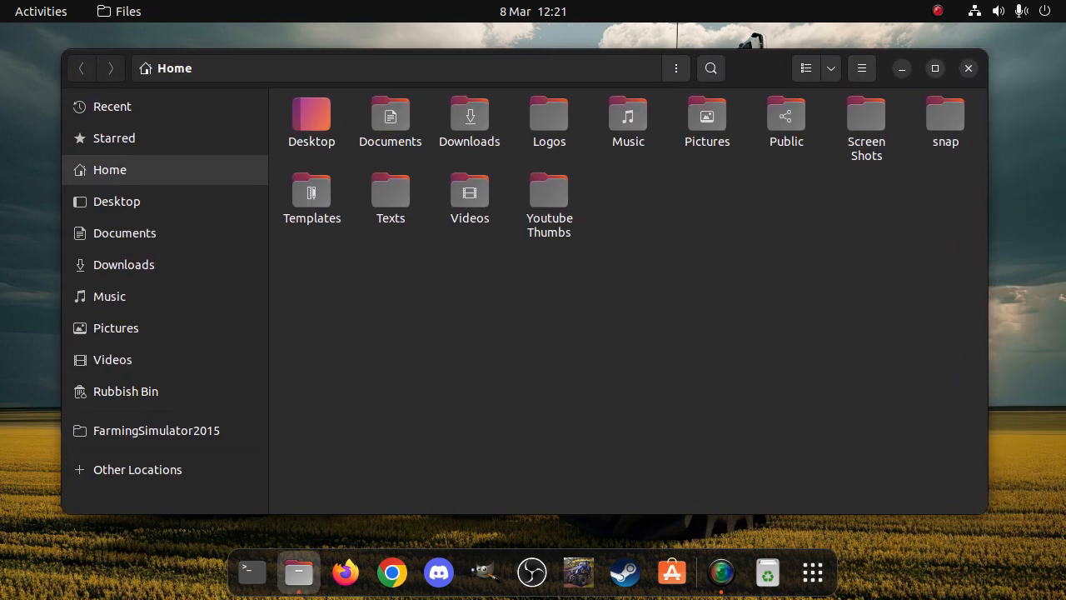
Step: Close the Files window and answer the Rubbish Bin 'Empty all items' confirmation
{"action": "left_click", "coordinate": [968, 69]}
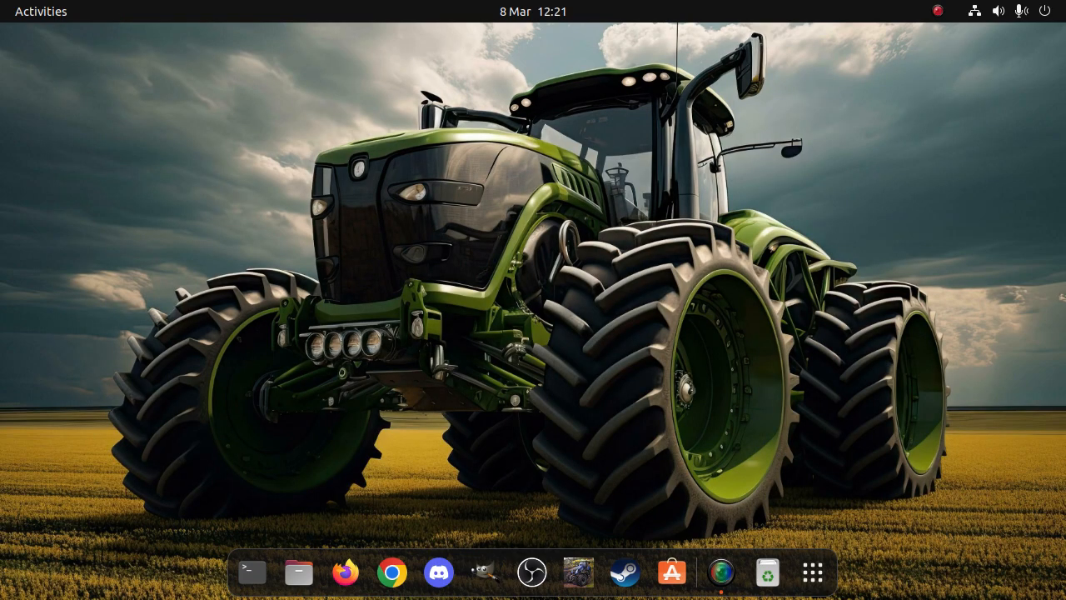
{"action": "mouse_move", "coordinate": [766, 573]}
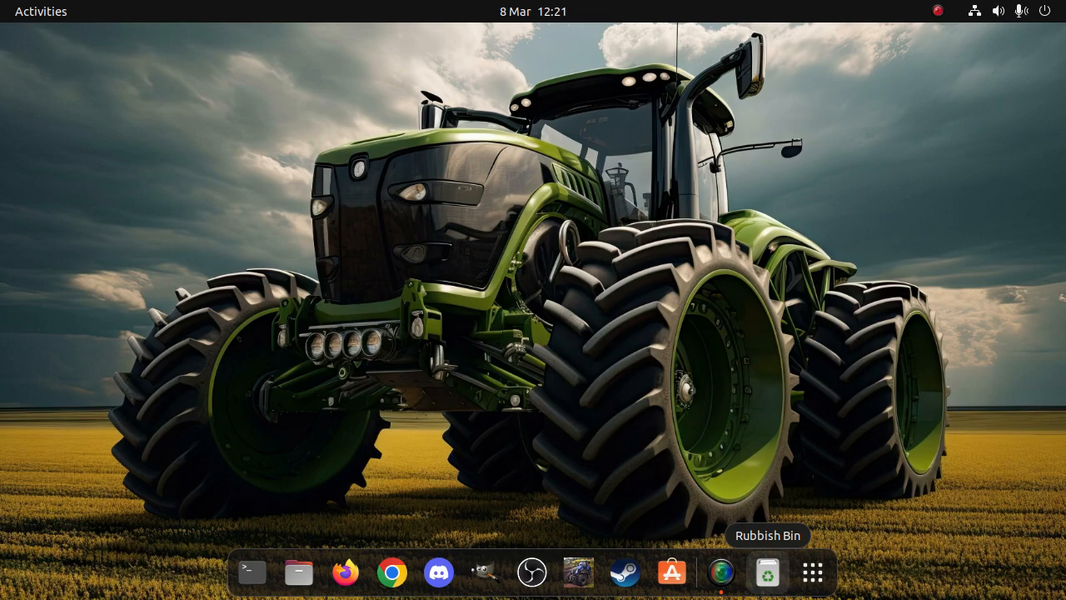
{"action": "left_click", "coordinate": [766, 573]}
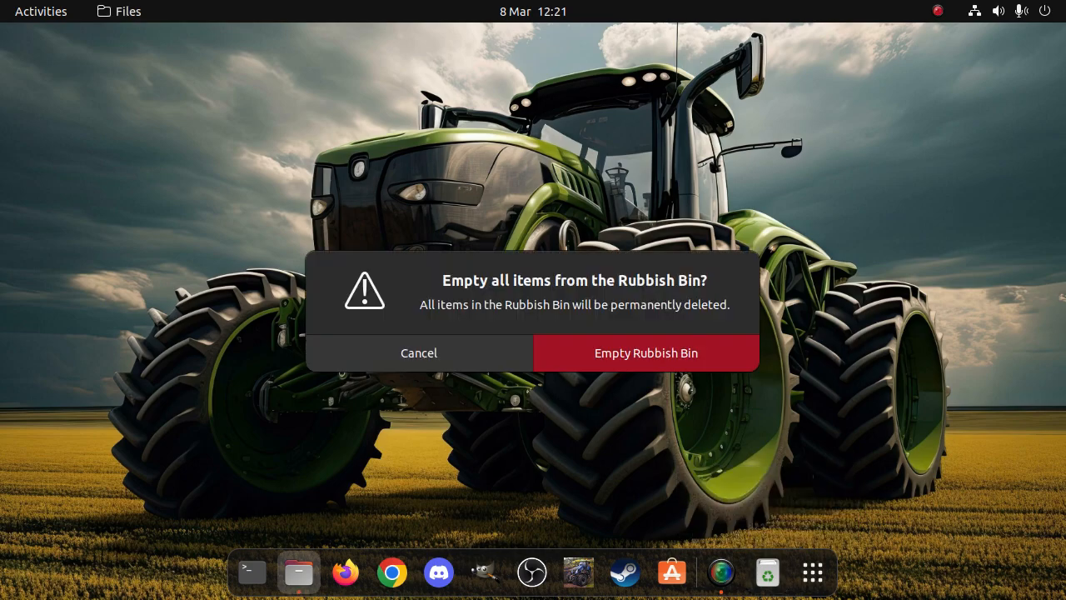
{"action": "left_click", "coordinate": [646, 353]}
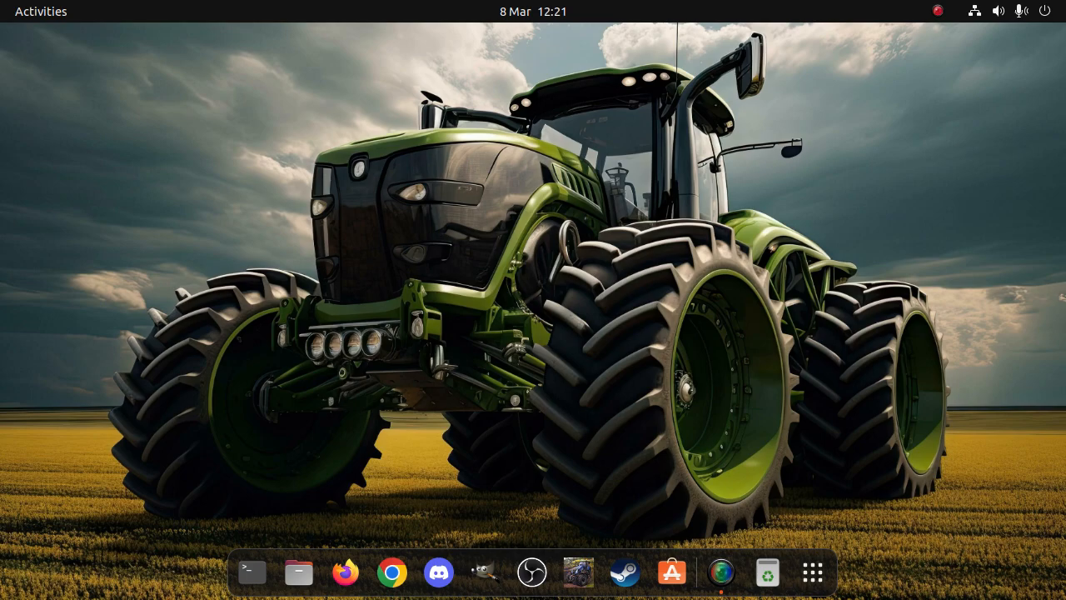
{"action": "left_click", "coordinate": [533, 10]}
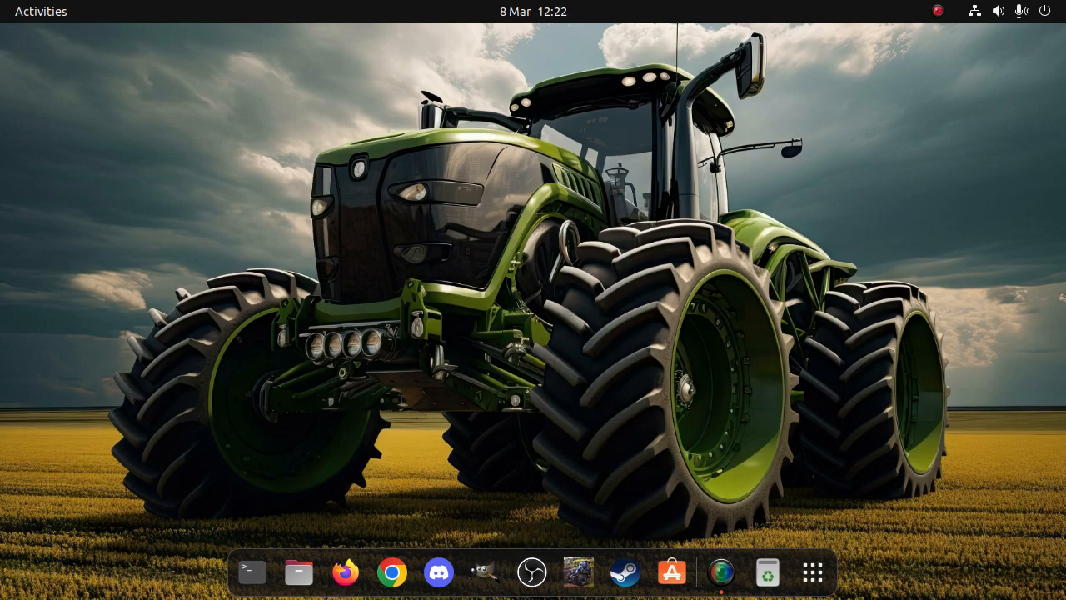
Step: Launch Steam, let it update, show its store window briefly and close it to the background
{"action": "left_click", "coordinate": [623, 573]}
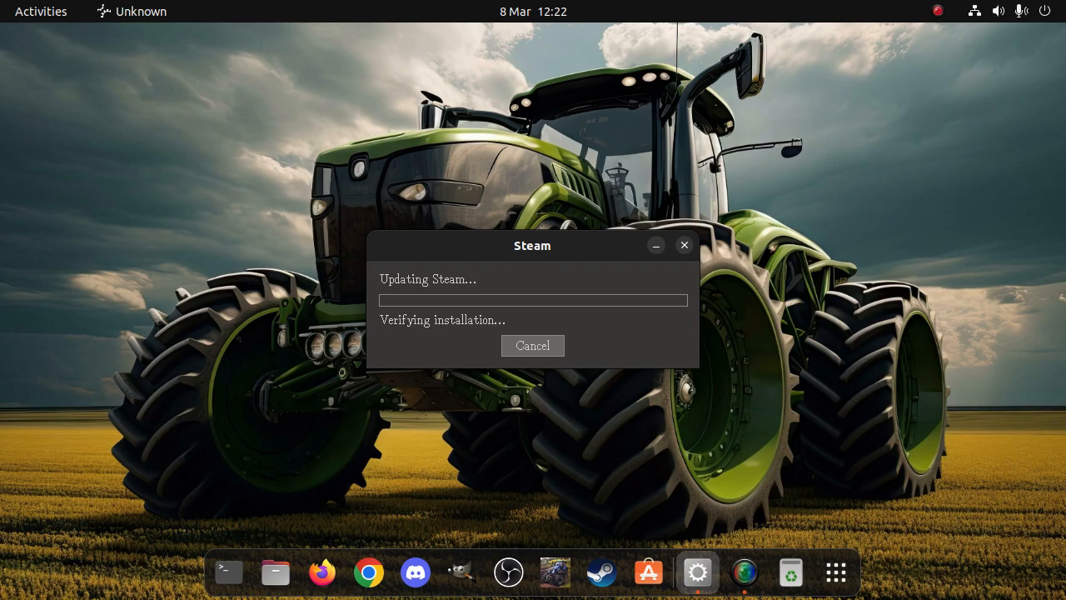
{"action": "left_click", "coordinate": [531, 345]}
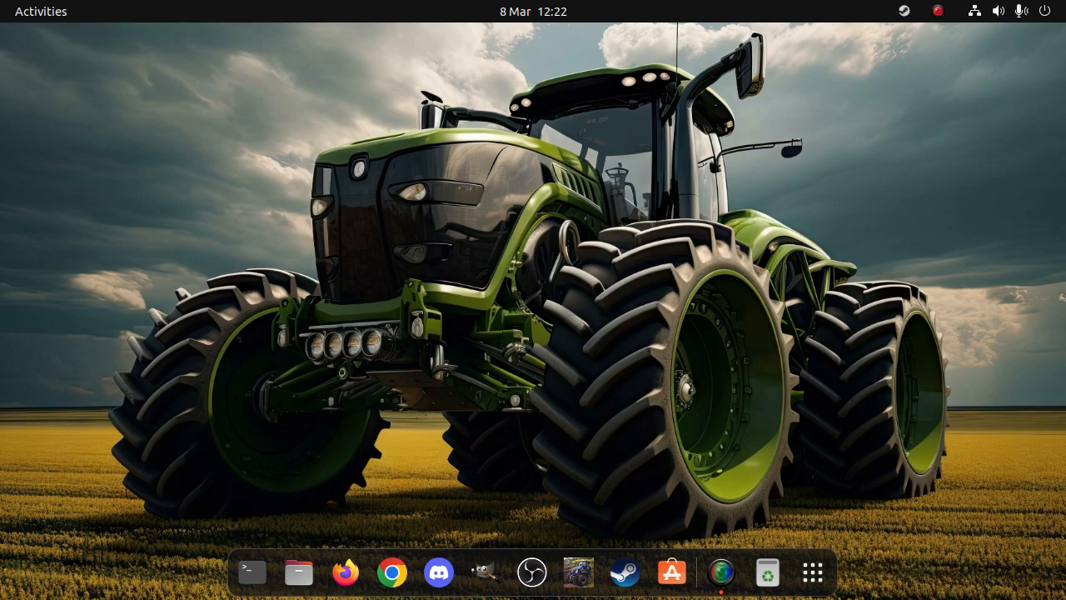
{"action": "left_click", "coordinate": [623, 573]}
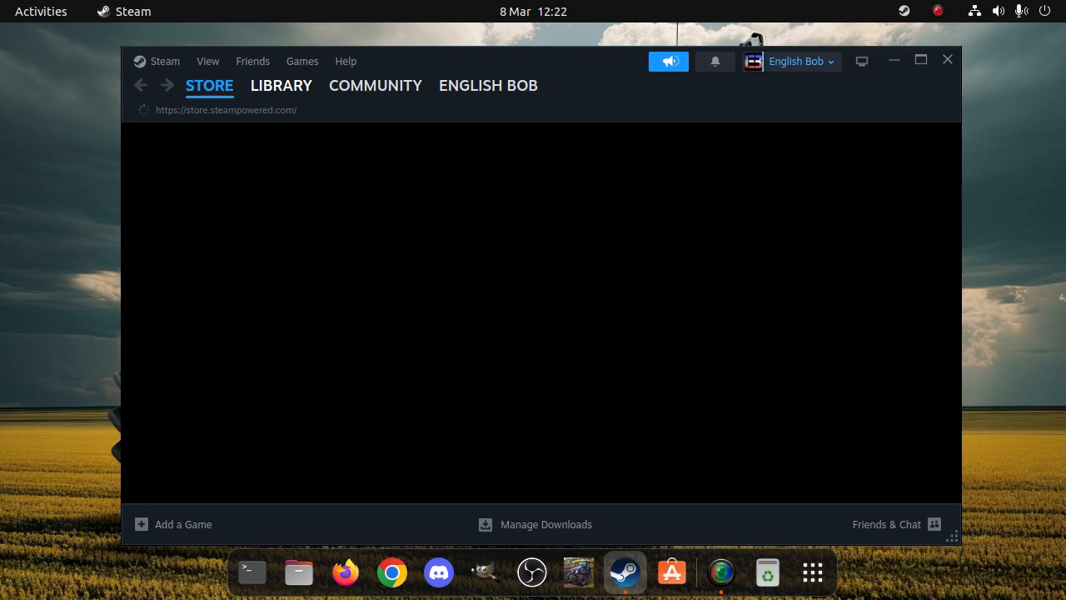
{"action": "left_click", "coordinate": [280, 85]}
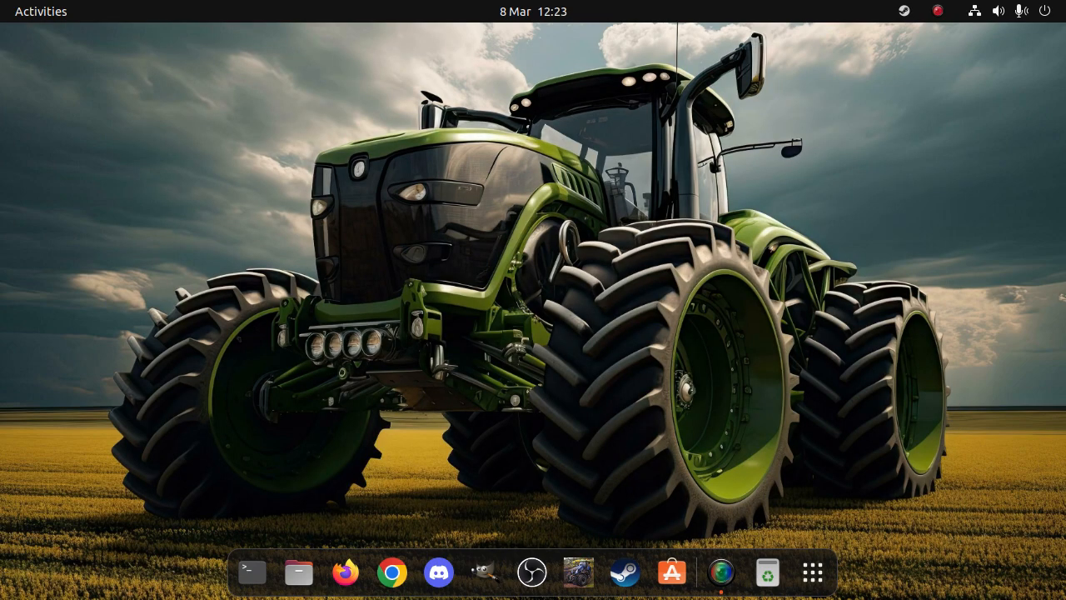
Step: Launch Farming Simulator 15 from Steam and dismiss the game-starting notice to reach its main menu
{"action": "left_click", "coordinate": [623, 571]}
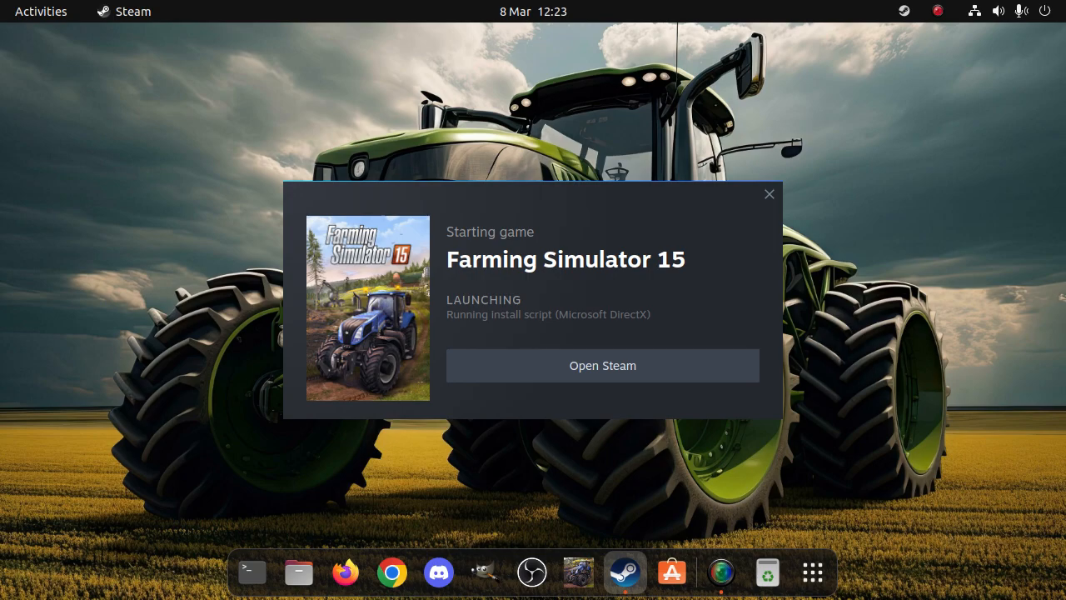
{"action": "left_click", "coordinate": [767, 193]}
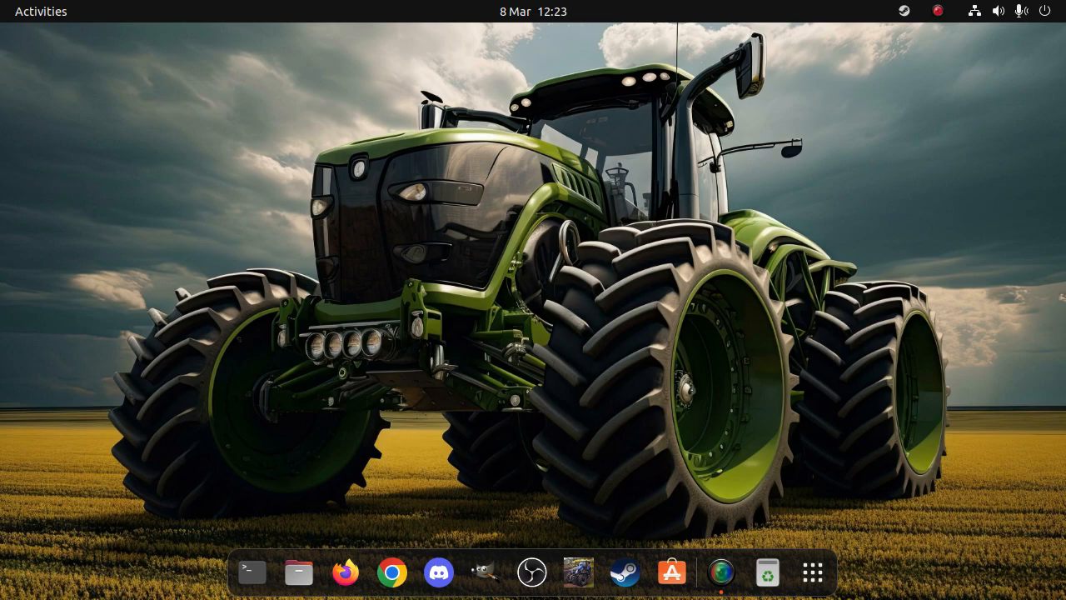
{"action": "left_click", "coordinate": [578, 573]}
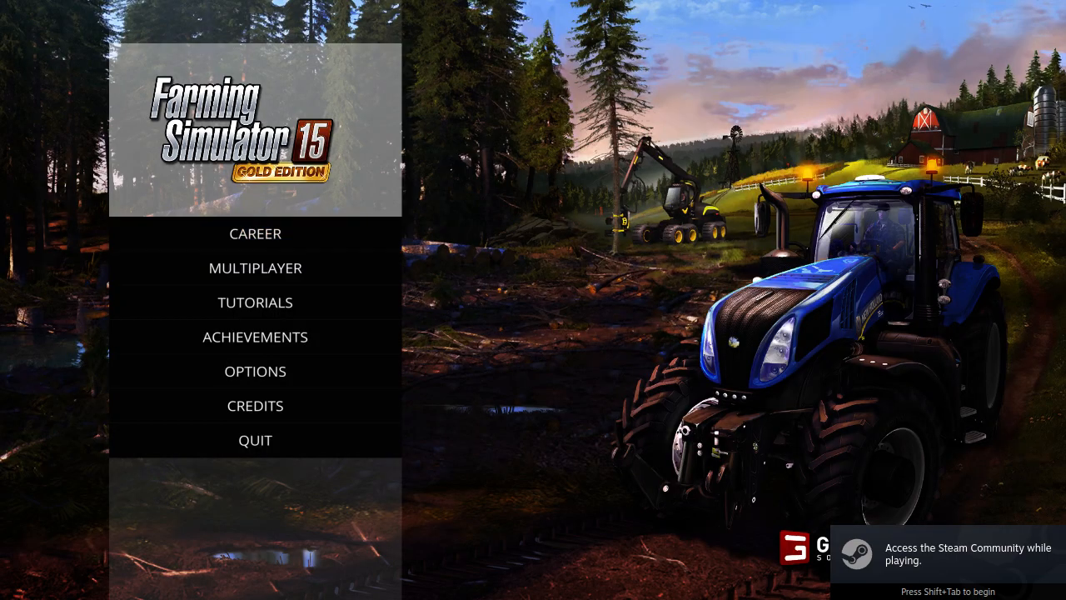
{"action": "mouse_move", "coordinate": [255, 407]}
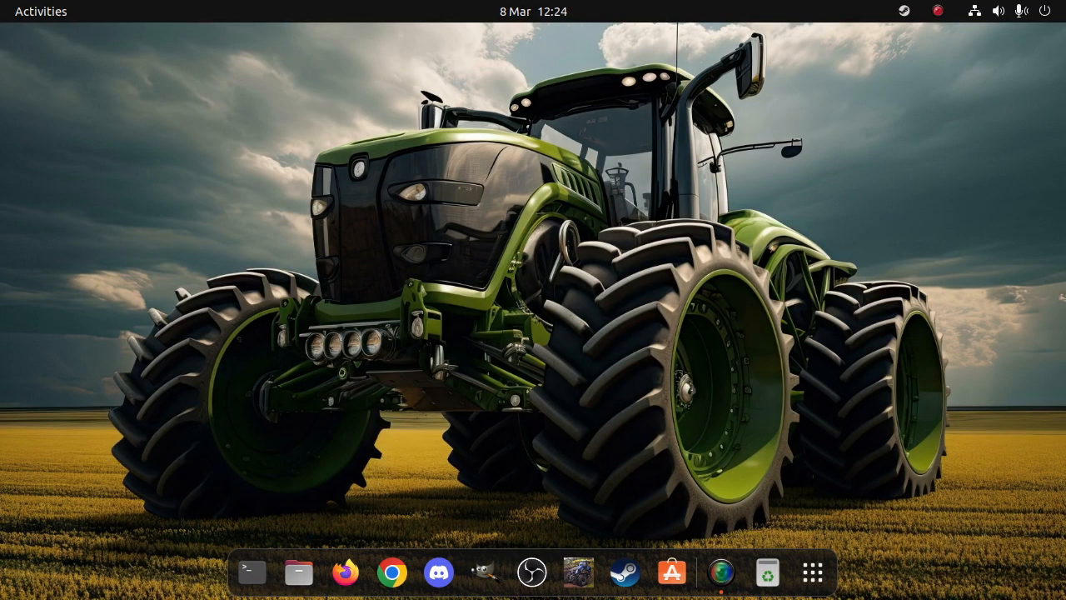
{"action": "mouse_move", "coordinate": [720, 573]}
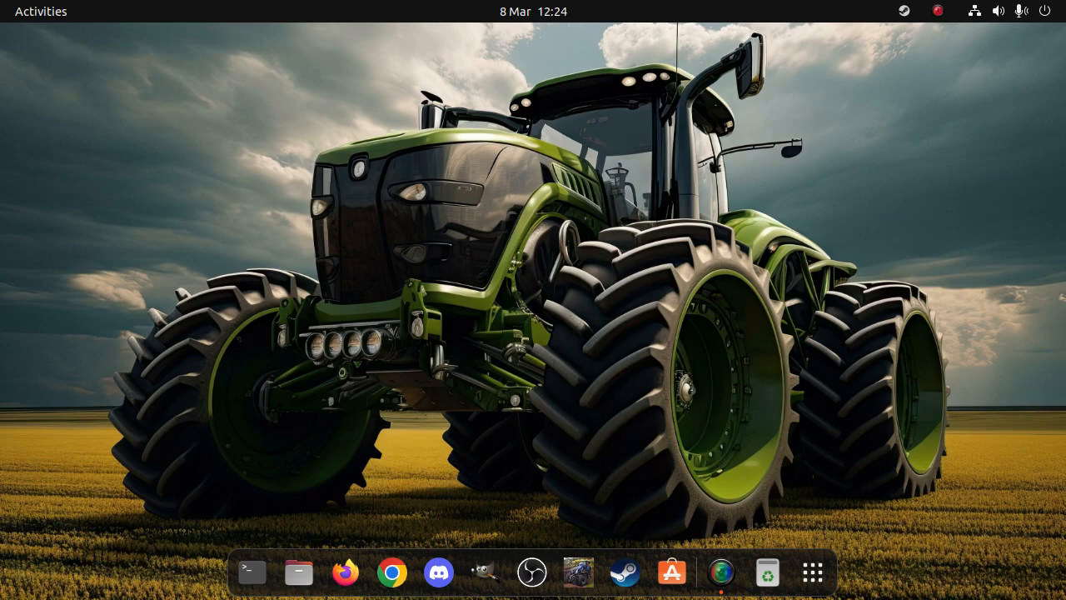
{"action": "mouse_move", "coordinate": [298, 573]}
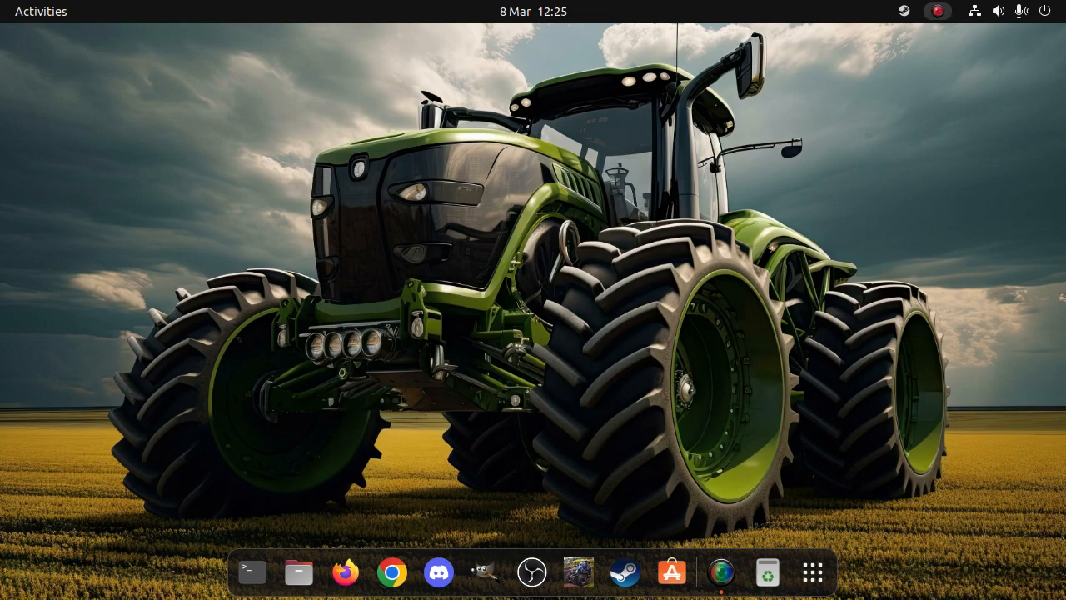
{"action": "left_click", "coordinate": [936, 10]}
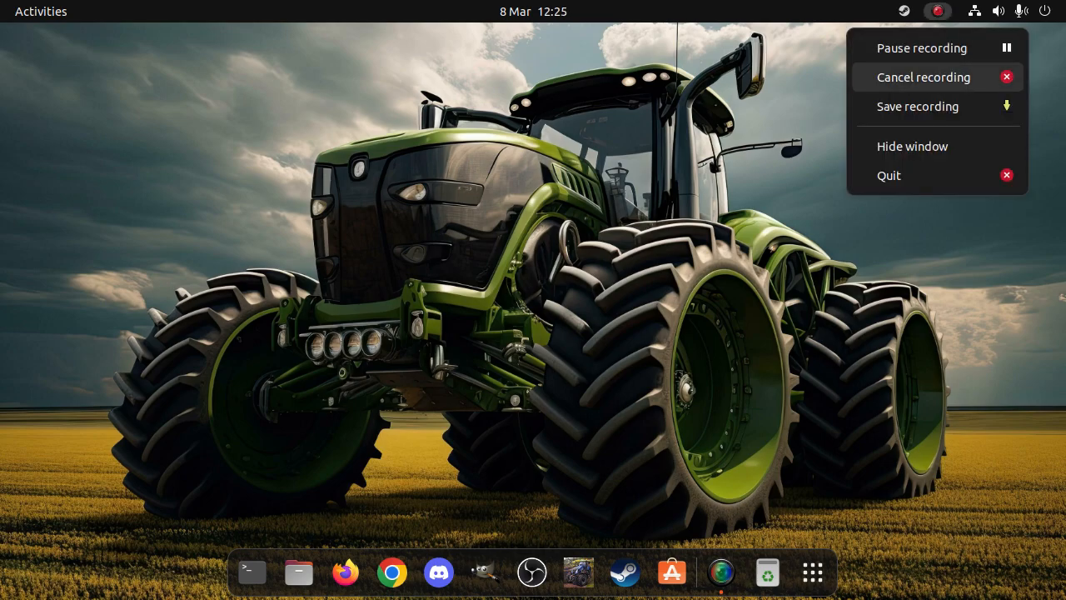